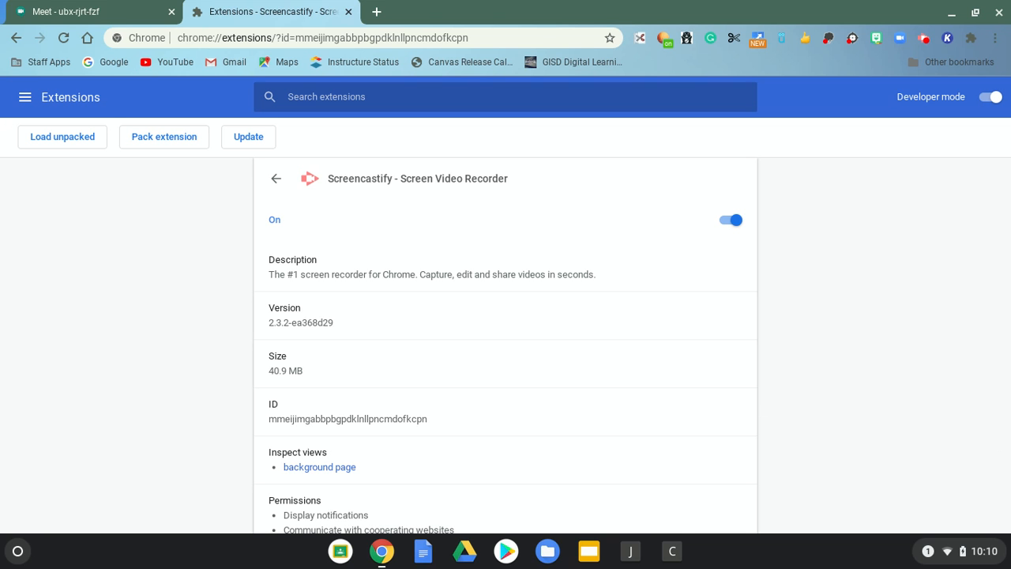
mouse_move(995, 38)
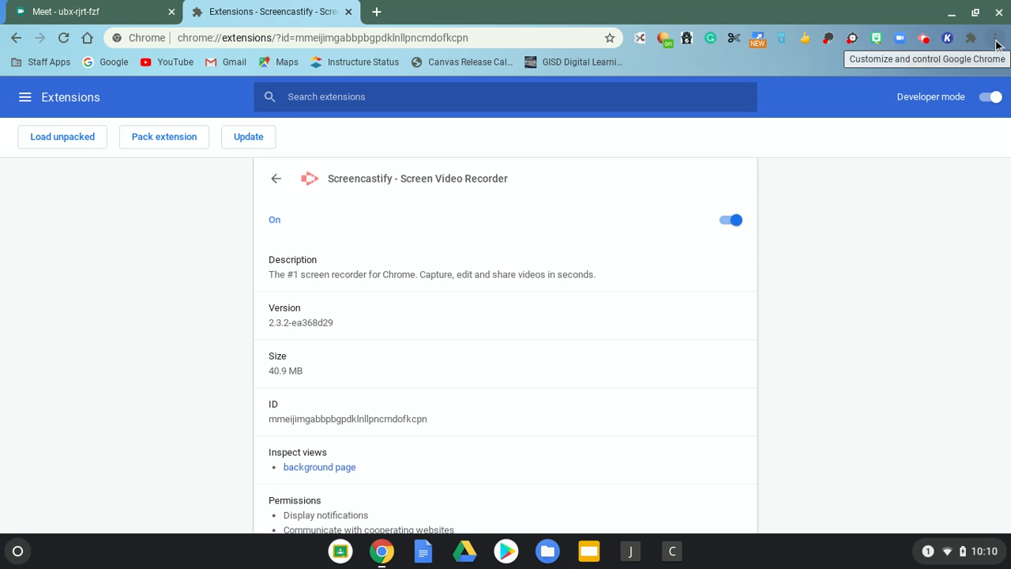
Reach Chrome Settings from the three-dot menu
left_click(994, 38)
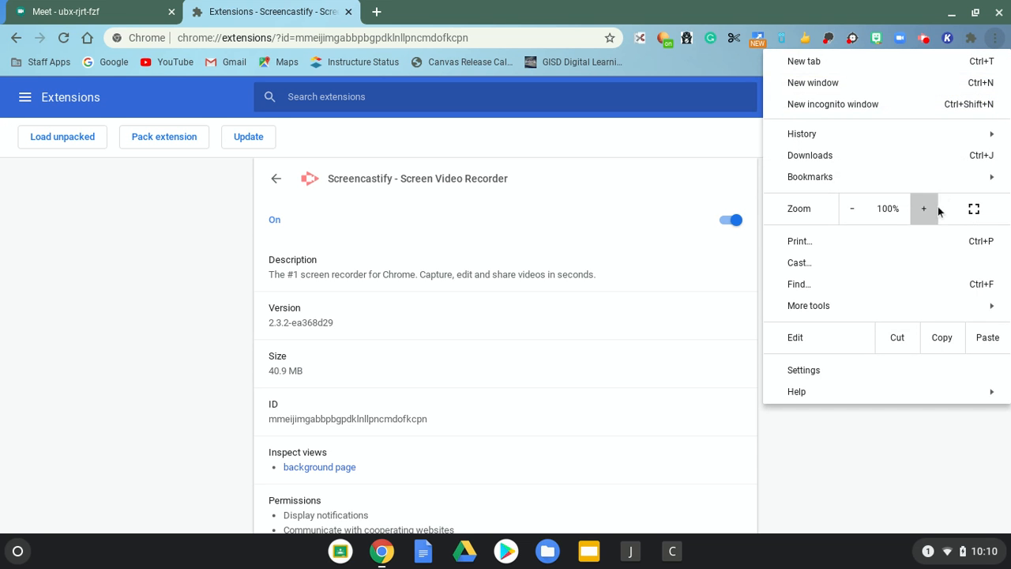
left_click(802, 369)
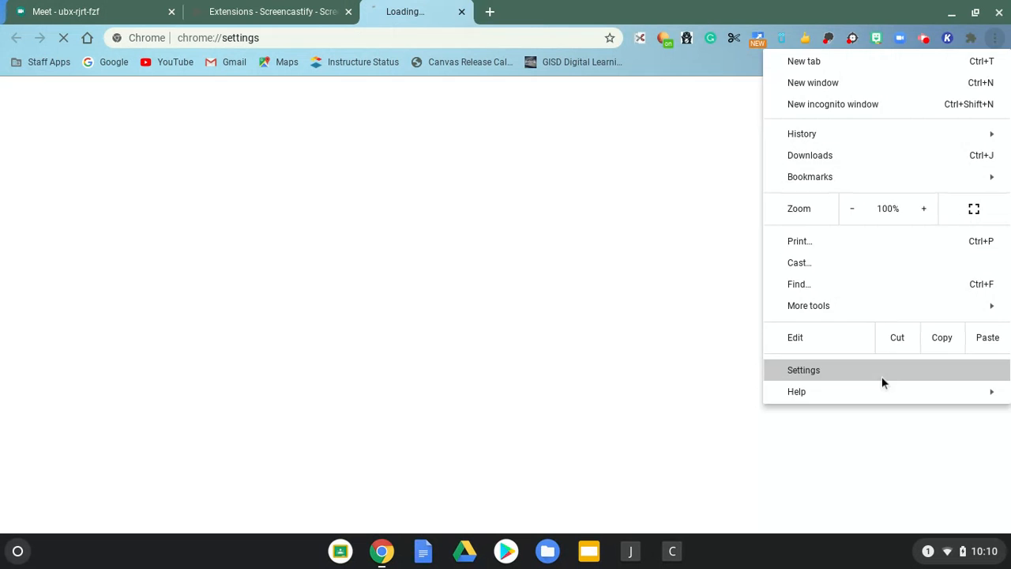
Show the Privacy and security section of Settings
left_click(802, 370)
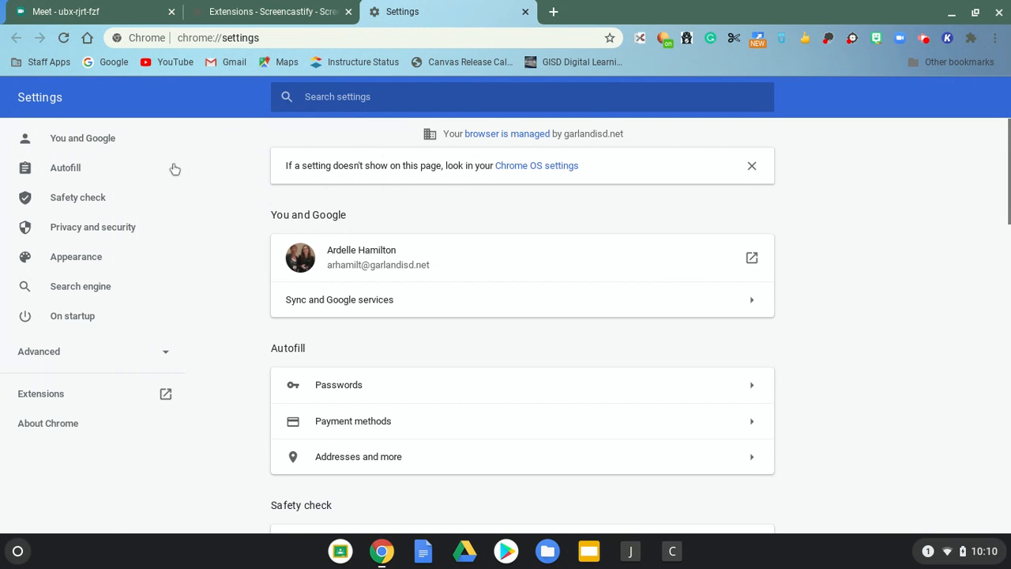
mouse_move(92, 227)
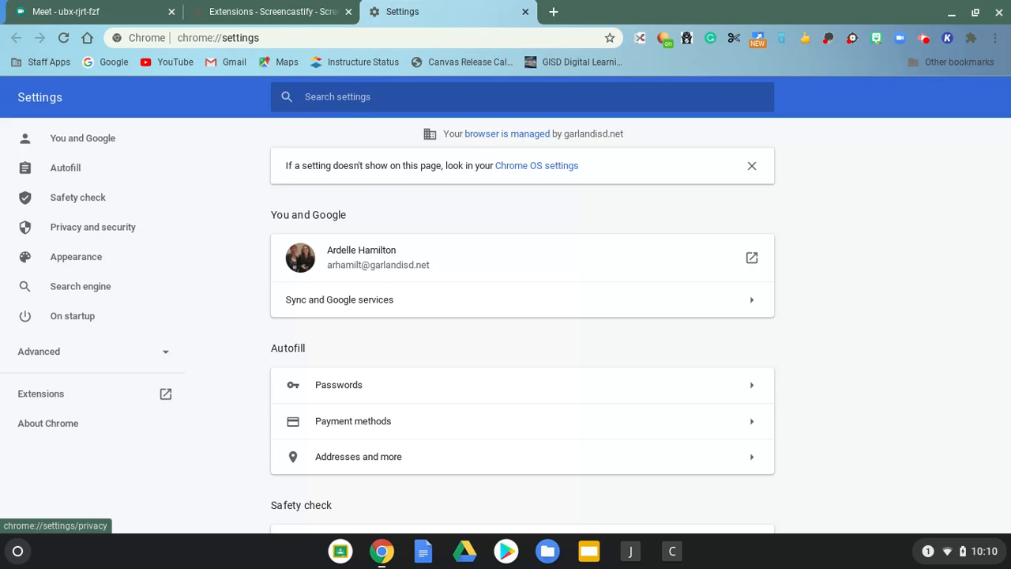
left_click(92, 227)
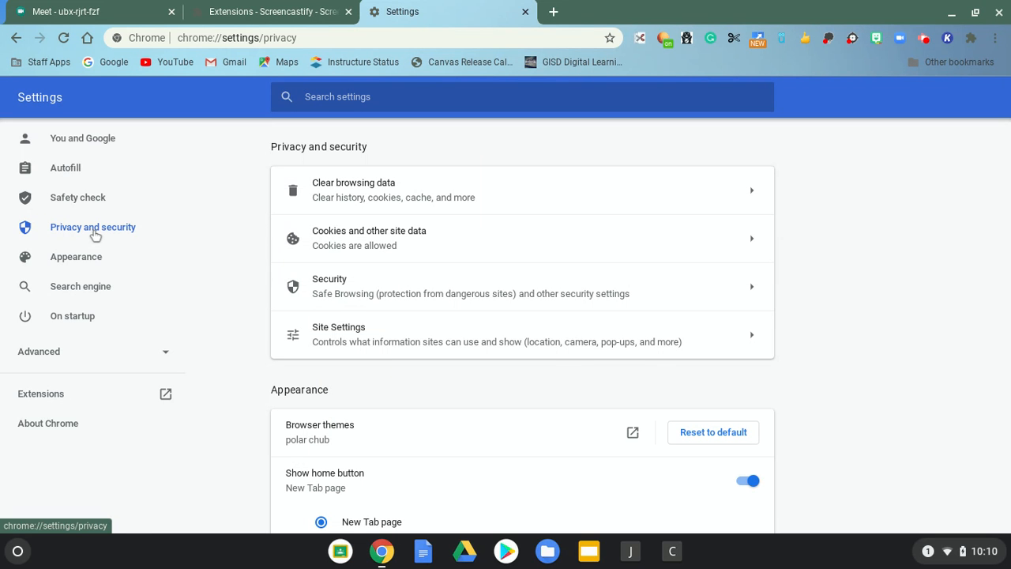
mouse_move(351, 196)
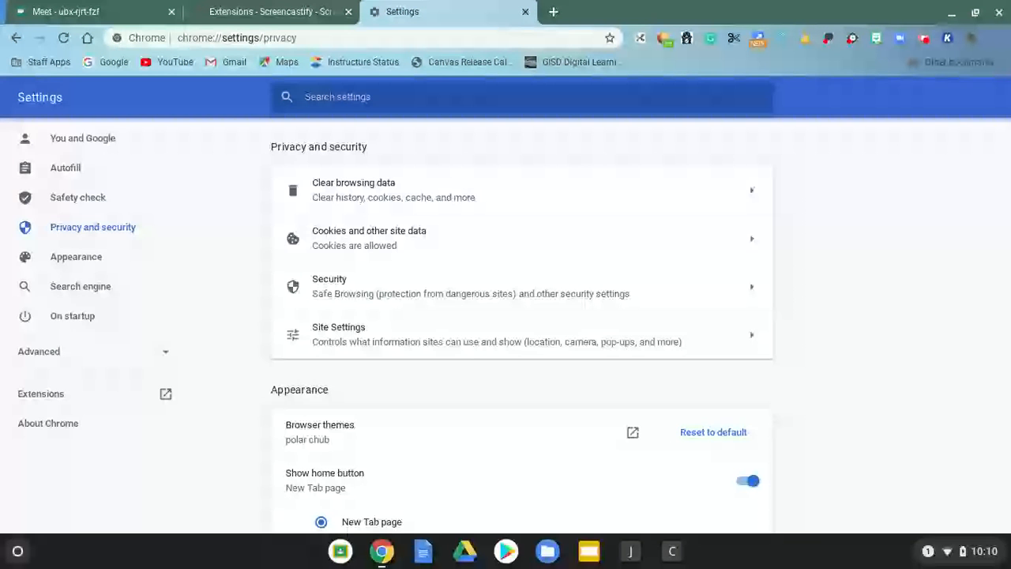
Bring up Clear browsing data with time range All time and all three boxes checked
left_click(354, 190)
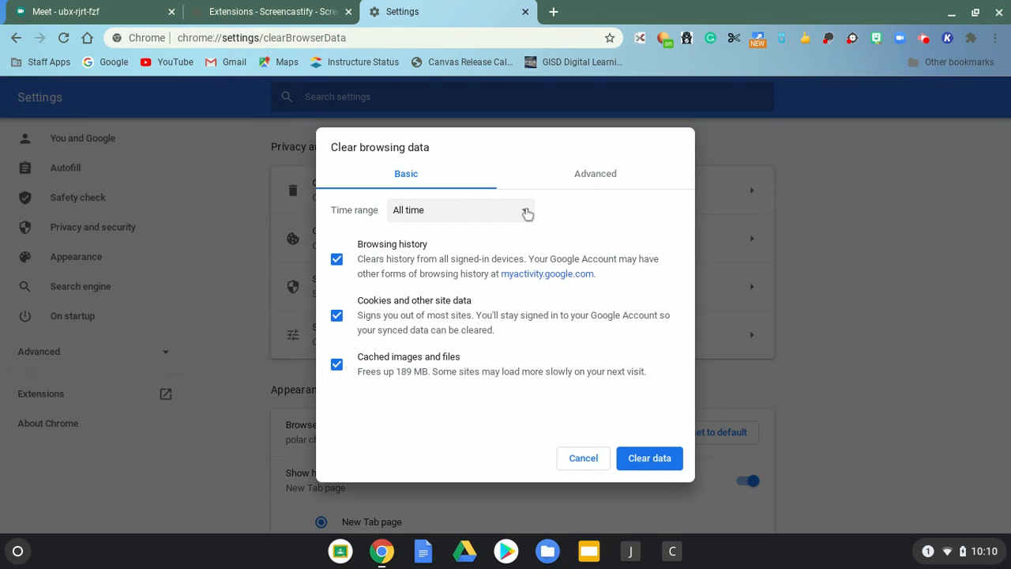
left_click(461, 209)
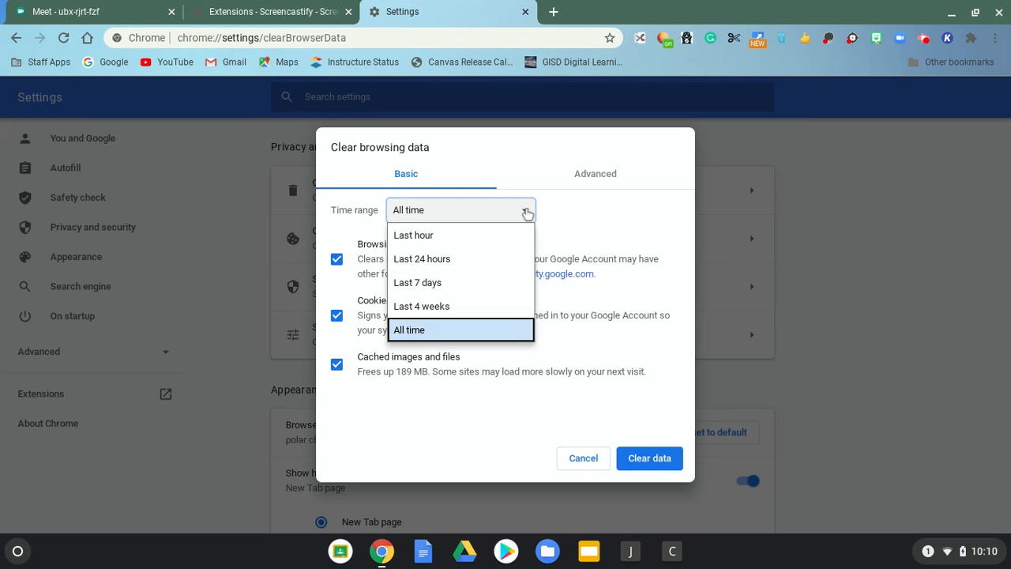
mouse_move(474, 338)
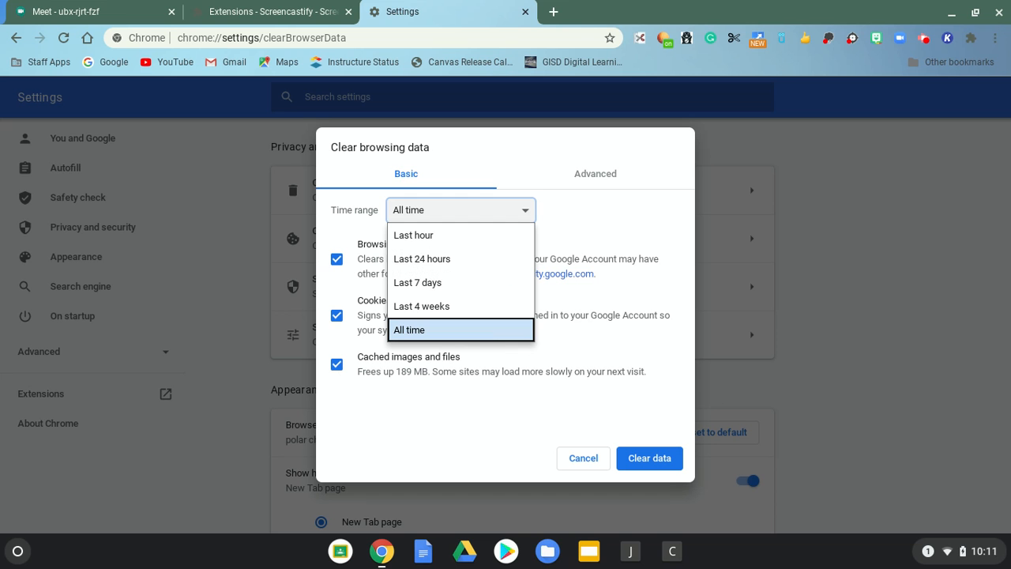
left_click(407, 330)
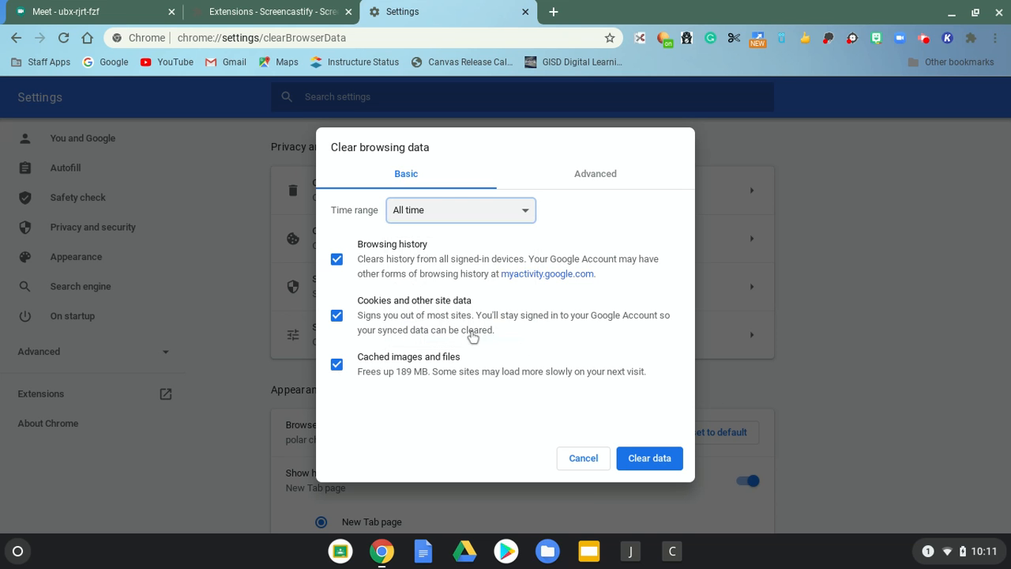
mouse_move(649, 458)
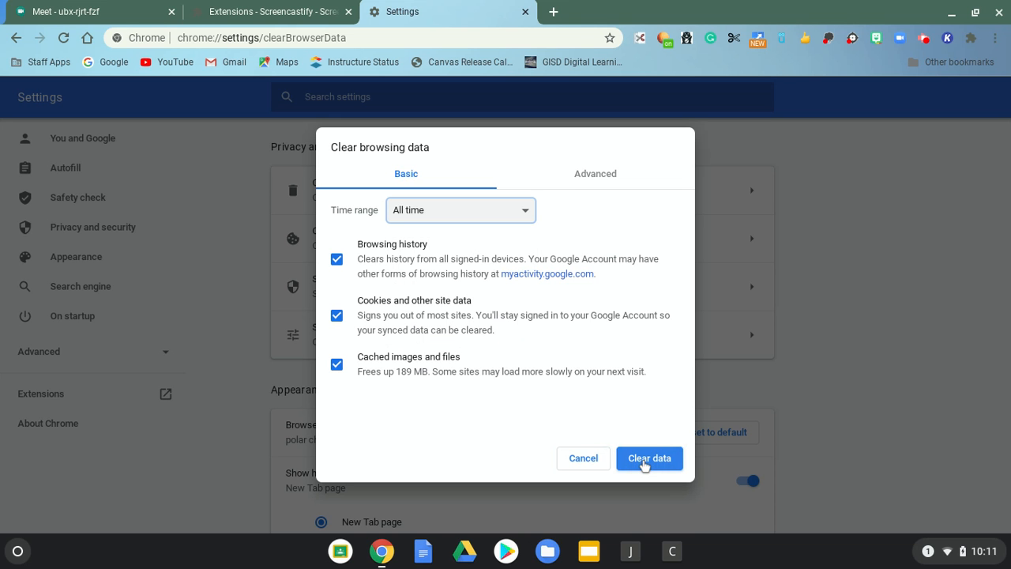
mouse_move(644, 464)
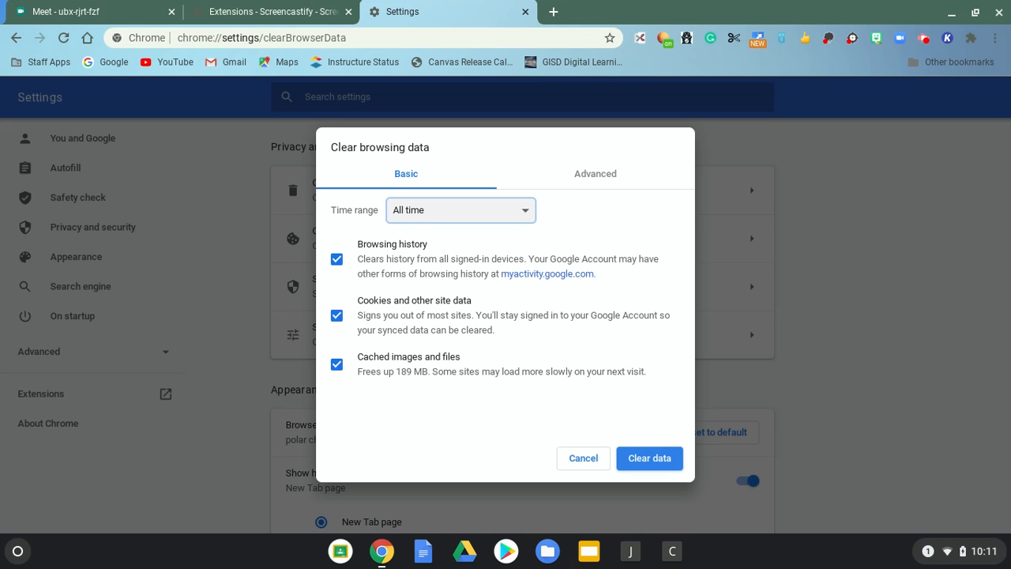